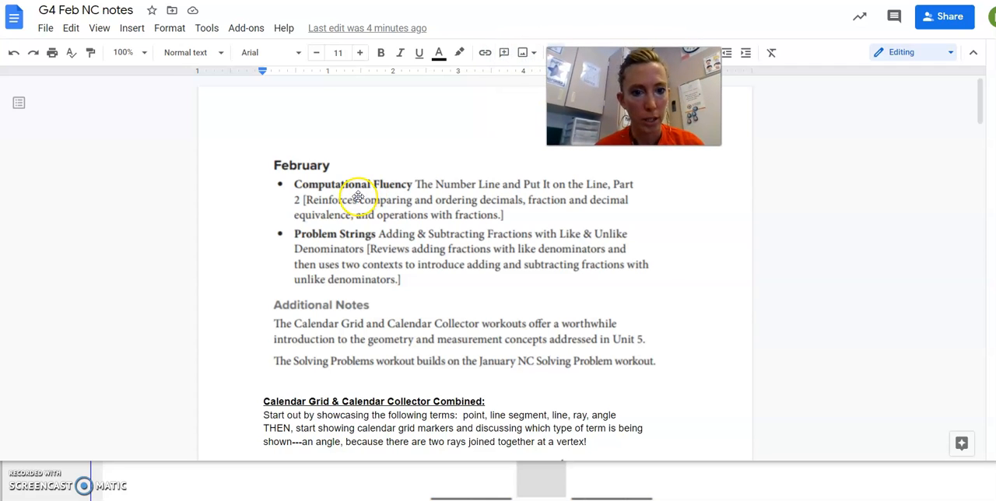
# - Select the February overview image and scroll to the Calendar Grid & Calendar Collector Combined heading
pyautogui.click(358, 196)
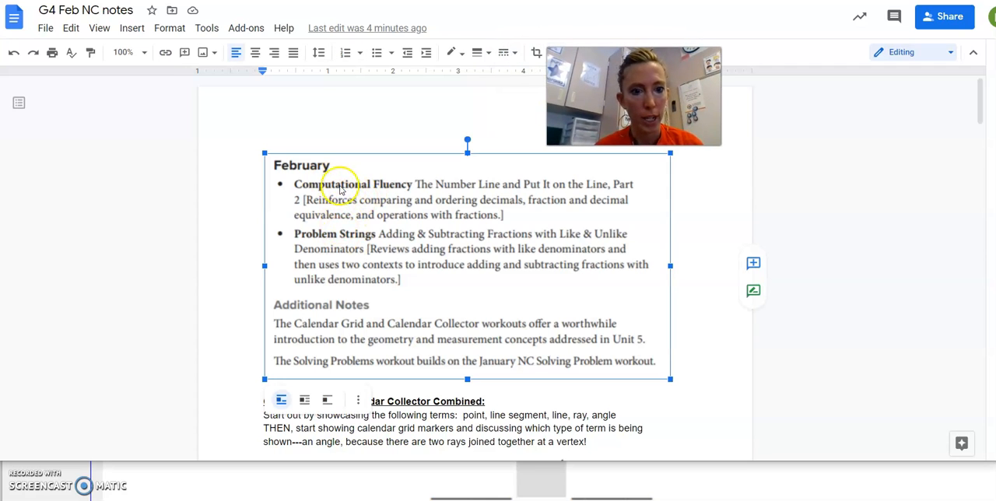
pyautogui.moveTo(341, 331)
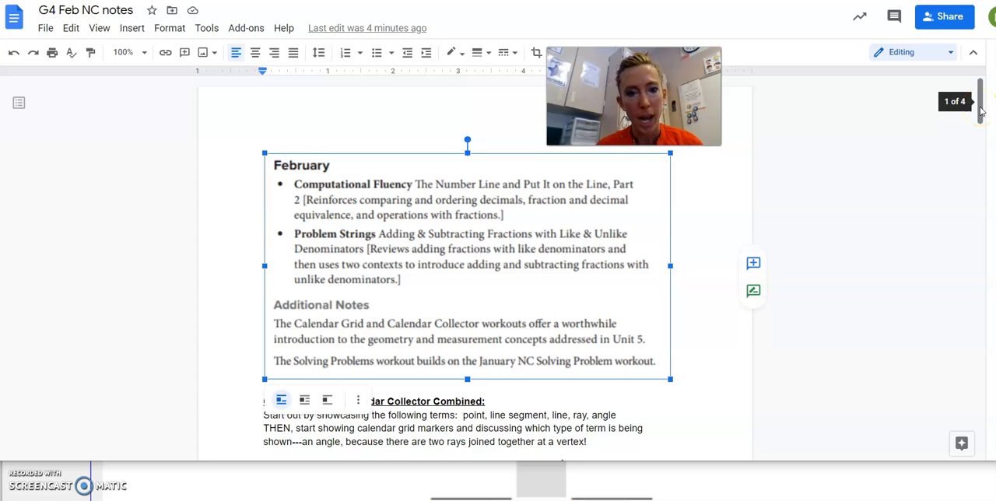
pyautogui.scroll(-3)
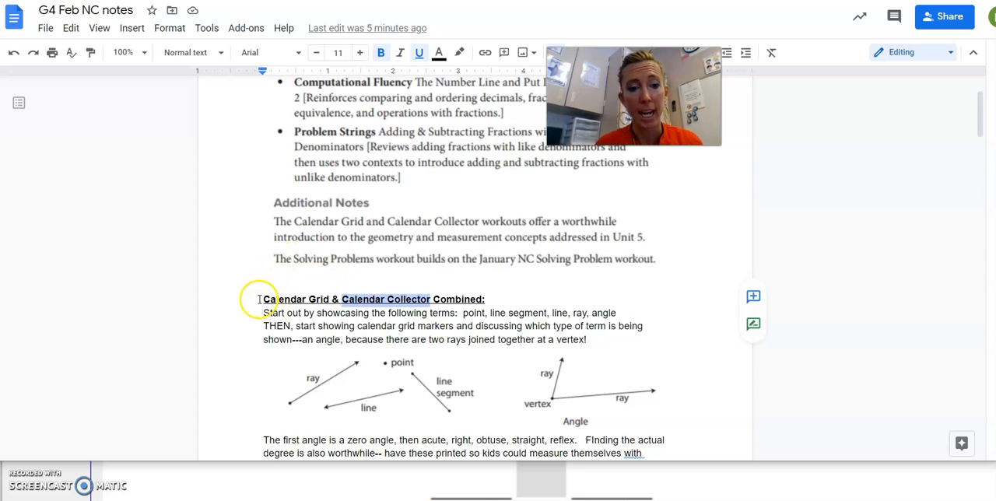
pyautogui.doubleClick(296, 299)
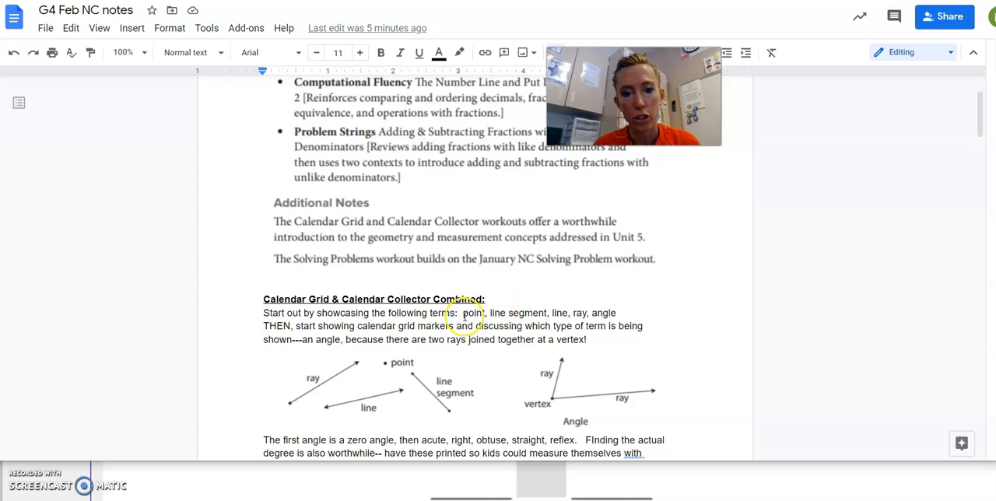
pyautogui.moveTo(464, 313); pyautogui.dragTo(610, 327)
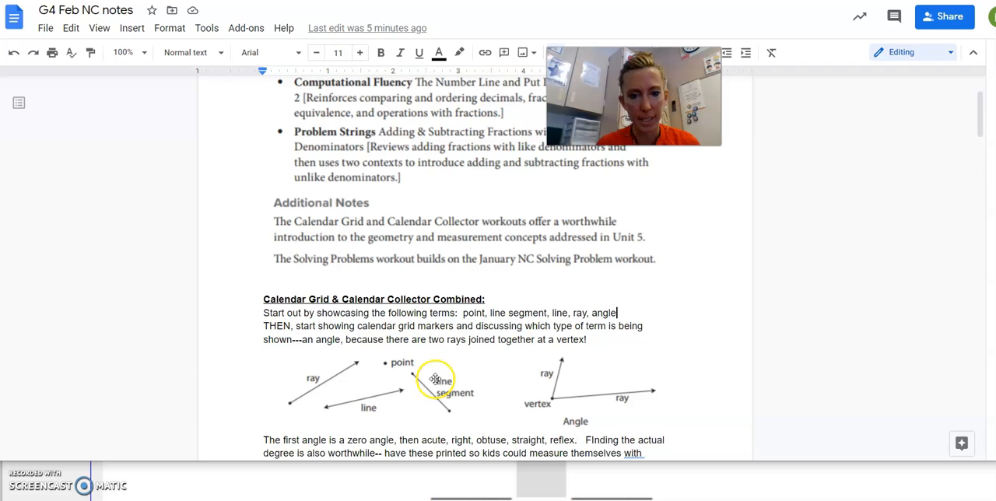
pyautogui.click(436, 381)
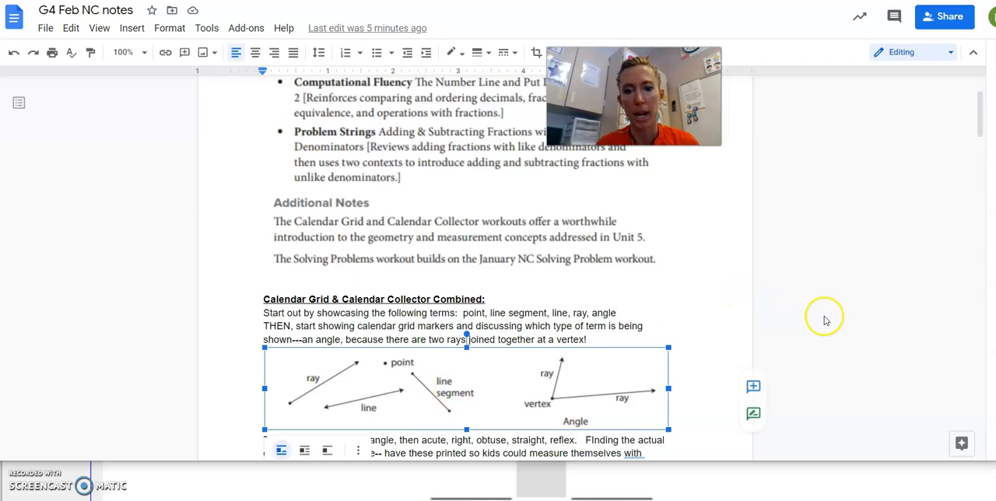
pyautogui.scroll(-3)
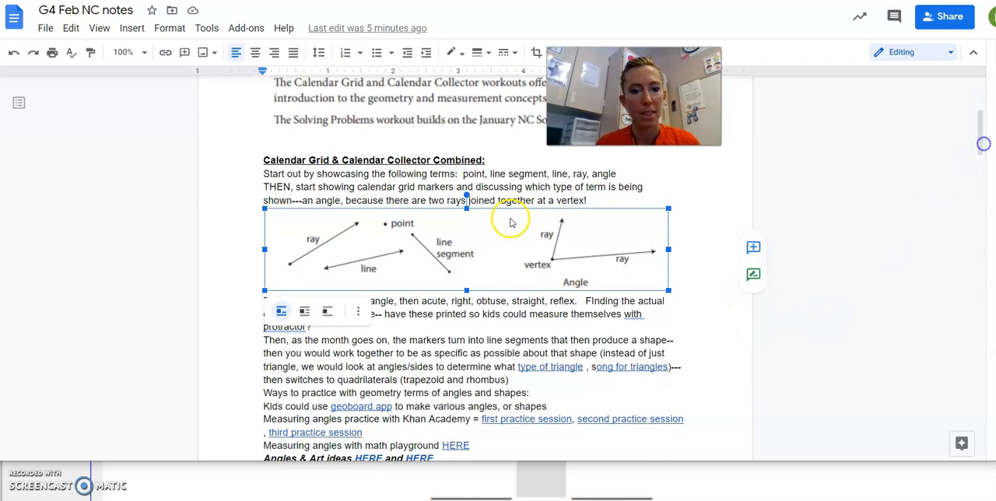
# - Deselect the angle diagram to continue reading the geometry notes
pyautogui.click(380, 316)
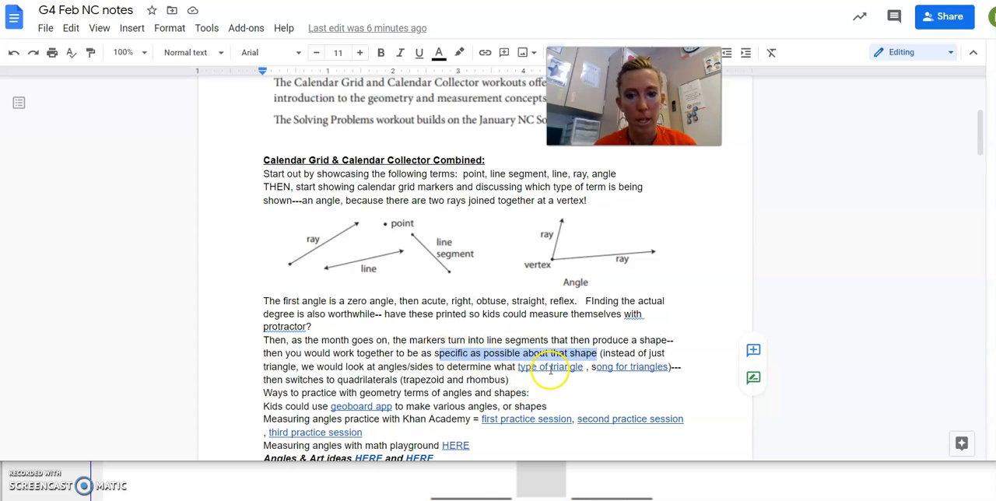
pyautogui.moveTo(550, 367)
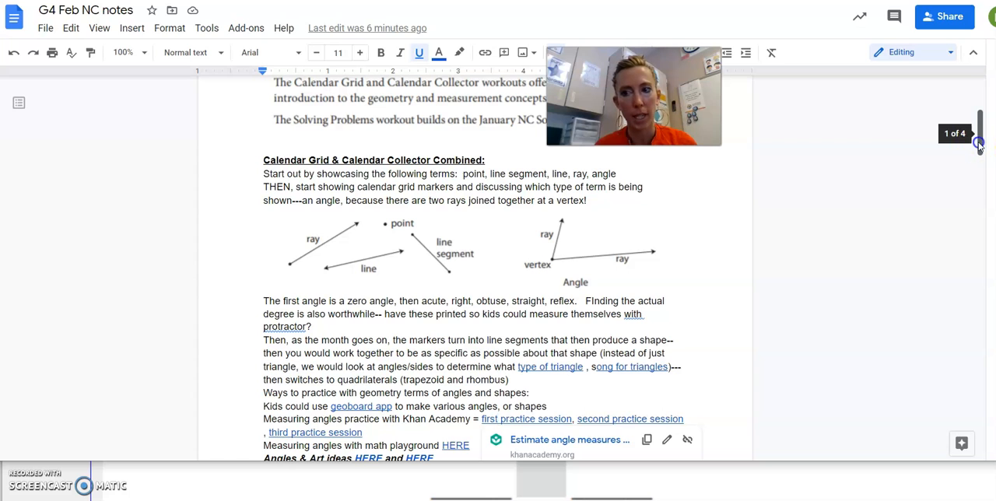
# - Scroll to the Computational Fluency notes and highlight the spinner HERE link sentence
pyautogui.scroll(-3)
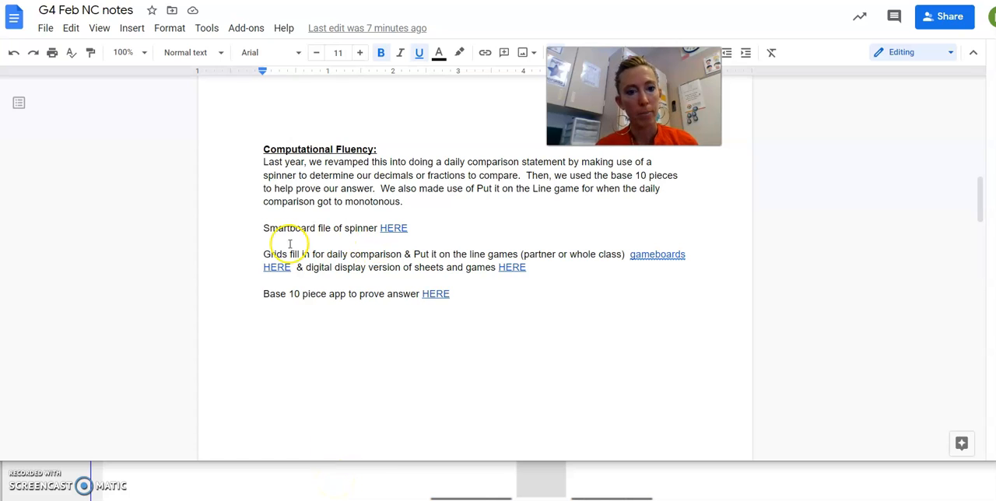
pyautogui.moveTo(263, 228); pyautogui.dragTo(377, 227)
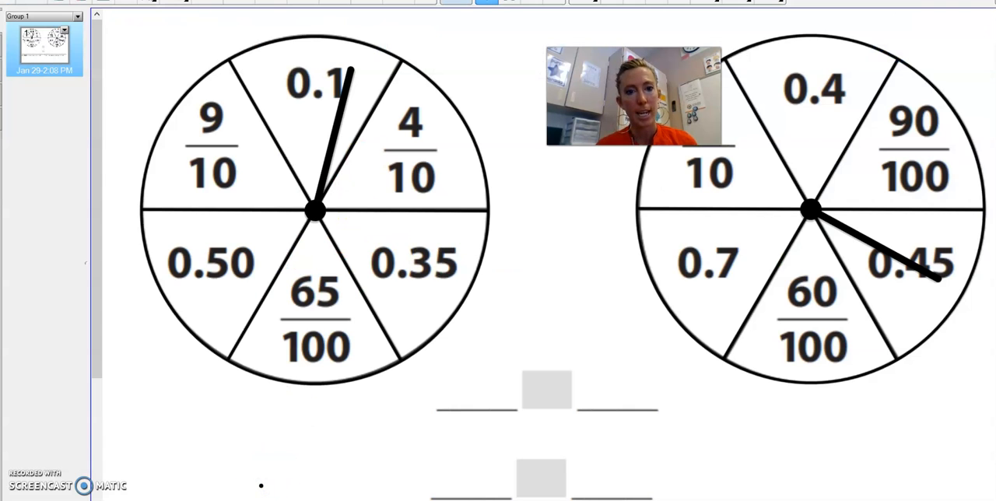
# - Spin the decimal-and-fraction spinners, landing on 9/10 and 60/100 to compare
pyautogui.click(314, 210)
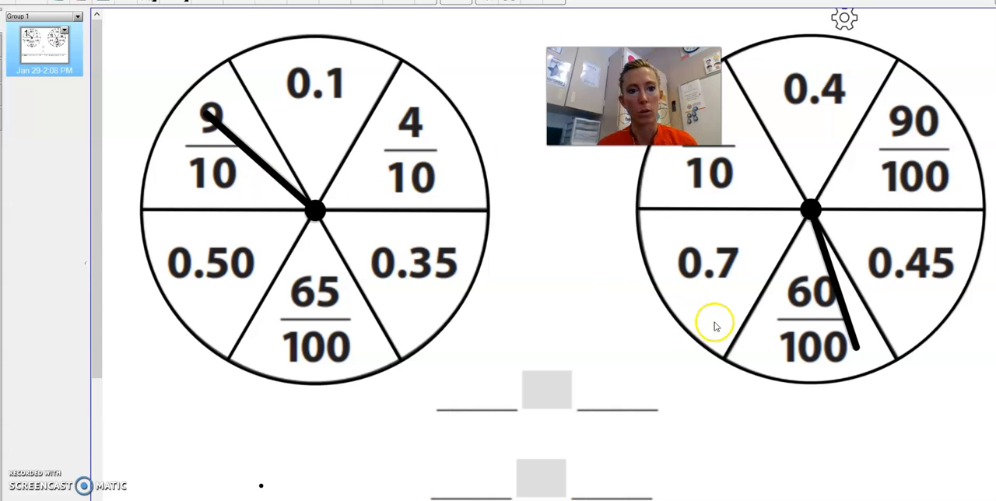
pyautogui.moveTo(283, 224)
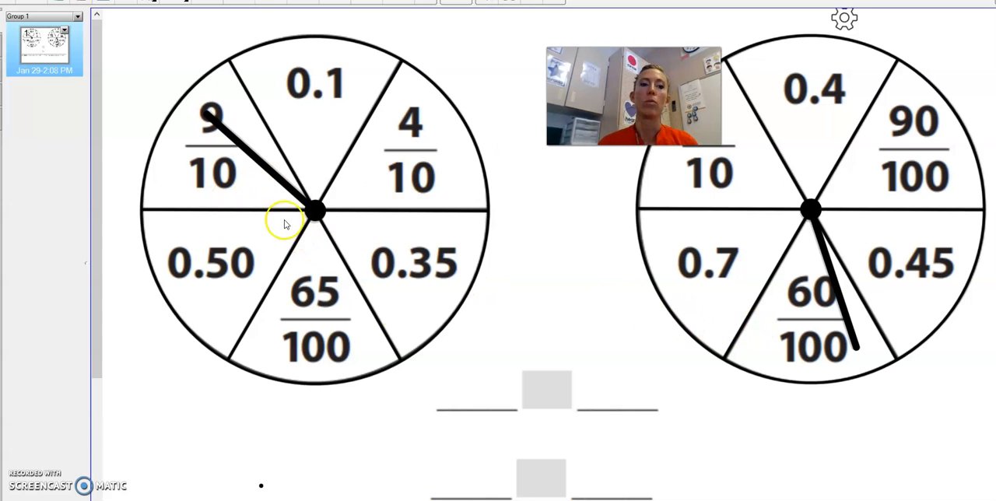
pyautogui.moveTo(603, 377)
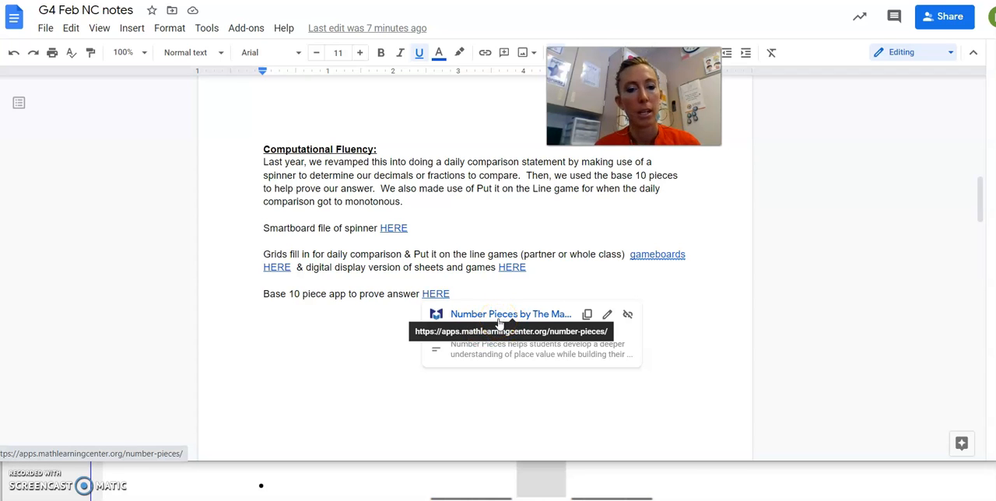
pyautogui.moveTo(615, 223)
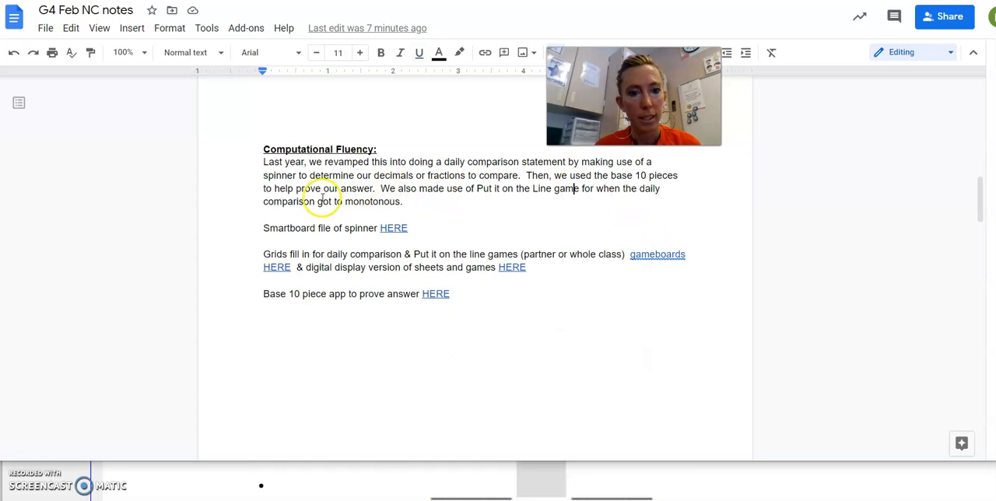
# - Highlight the sentence about the comparison activity getting monotonous
pyautogui.moveTo(282, 202); pyautogui.dragTo(386, 203)
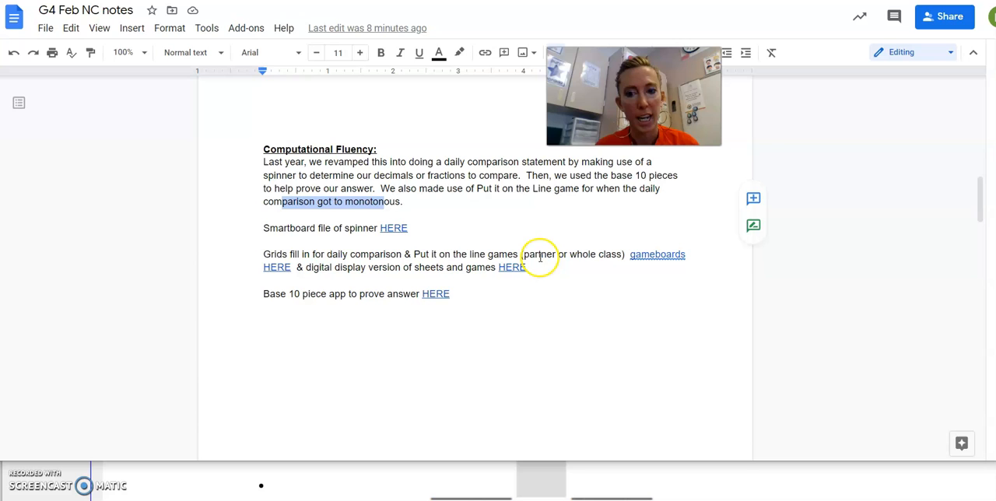
pyautogui.moveTo(654, 271)
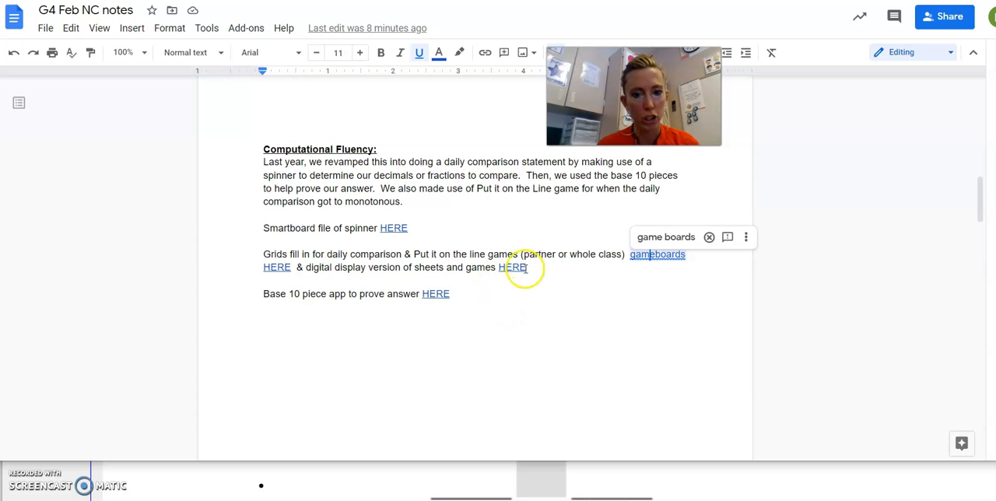
pyautogui.moveTo(512, 268)
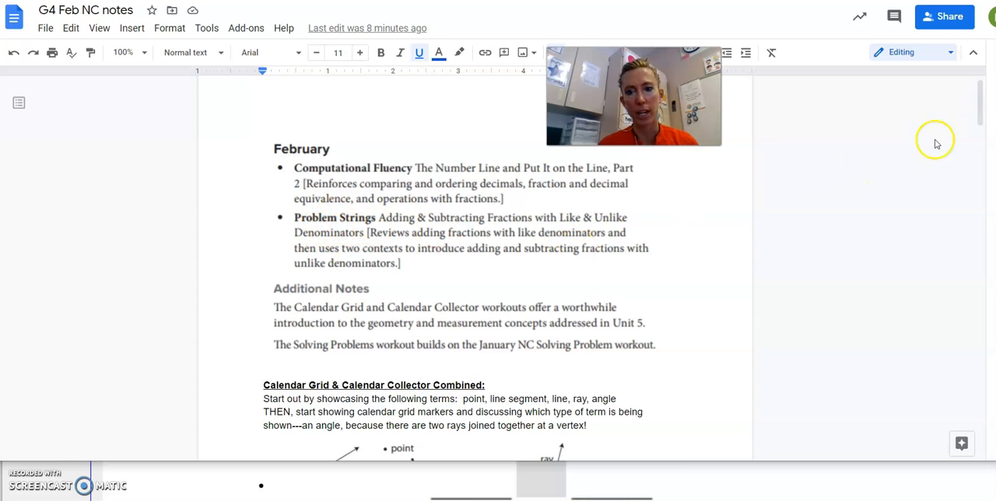
pyautogui.scroll(-3)
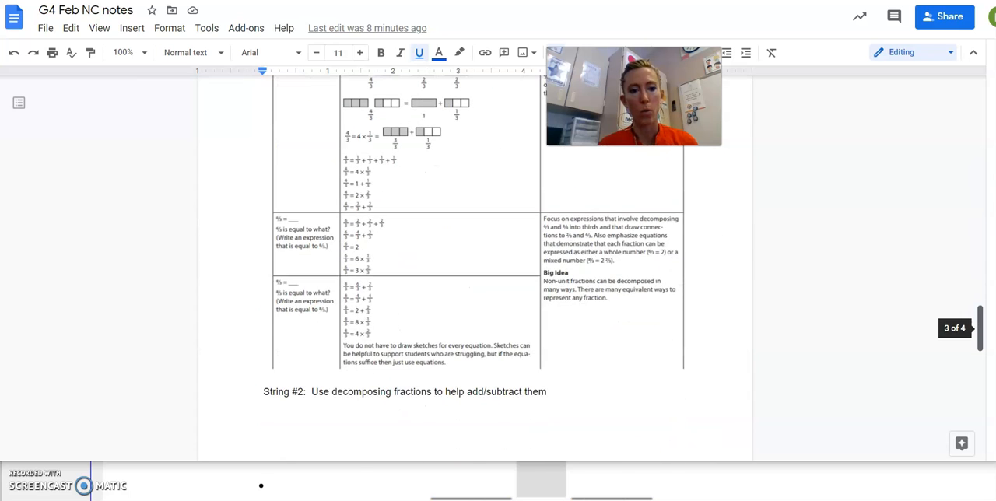
pyautogui.scroll(-3)
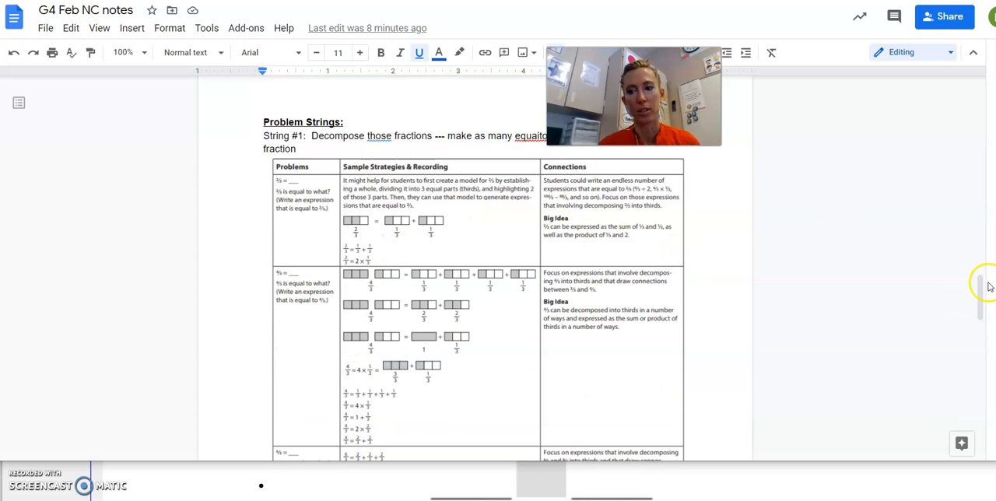
pyautogui.scroll(-3)
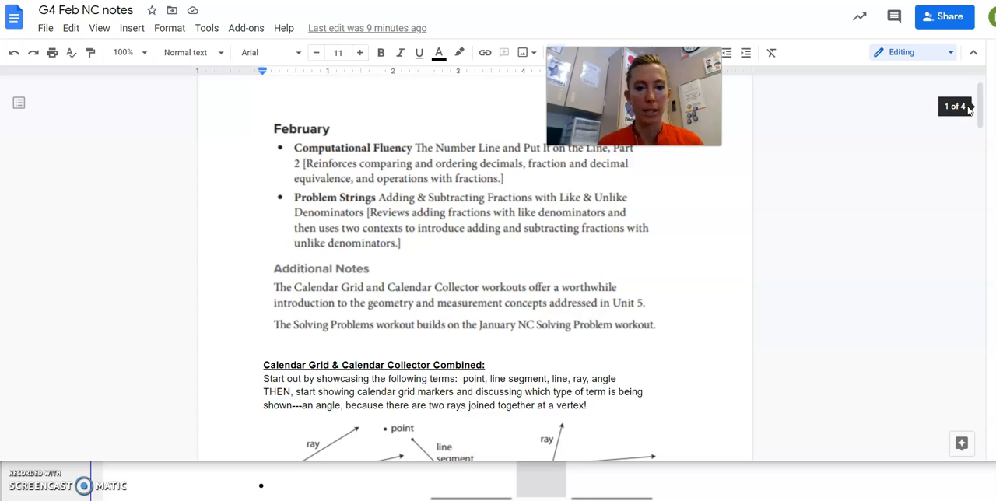
# - Scroll past the fraction tables to the Multi-step problems practice sheets link at the end
pyautogui.scroll(-3)
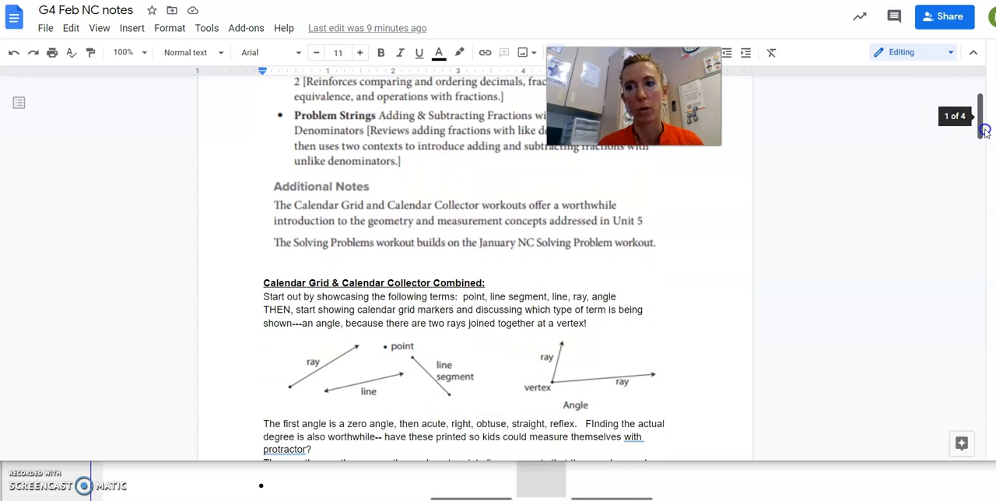
pyautogui.scroll(-3)
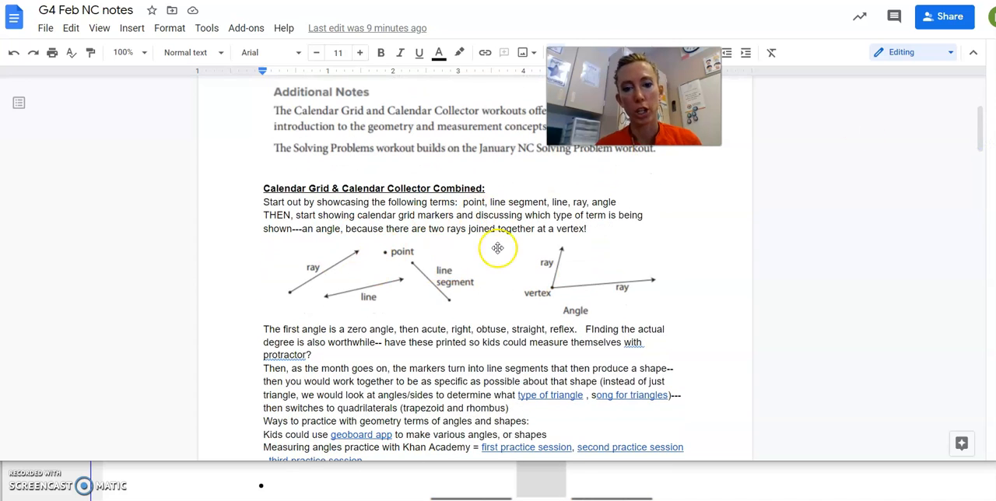
pyautogui.moveTo(520, 290)
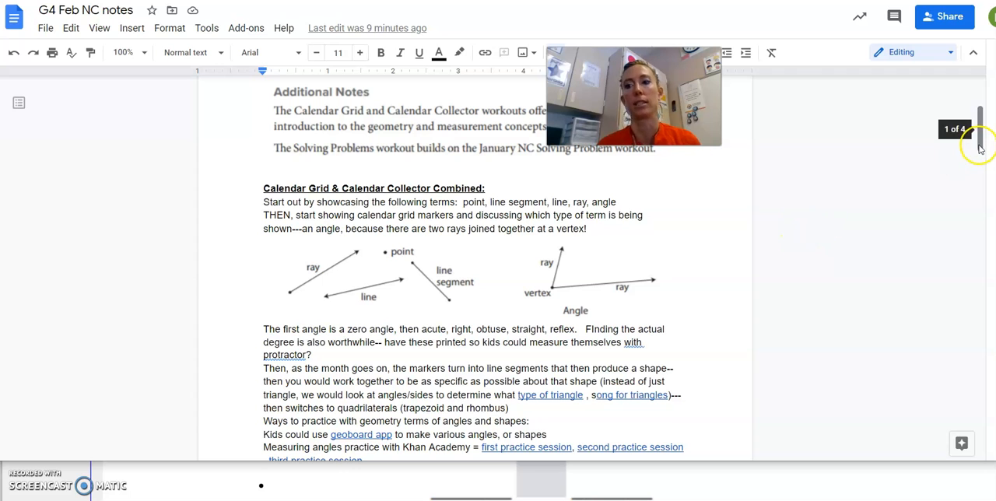
pyautogui.scroll(-3)
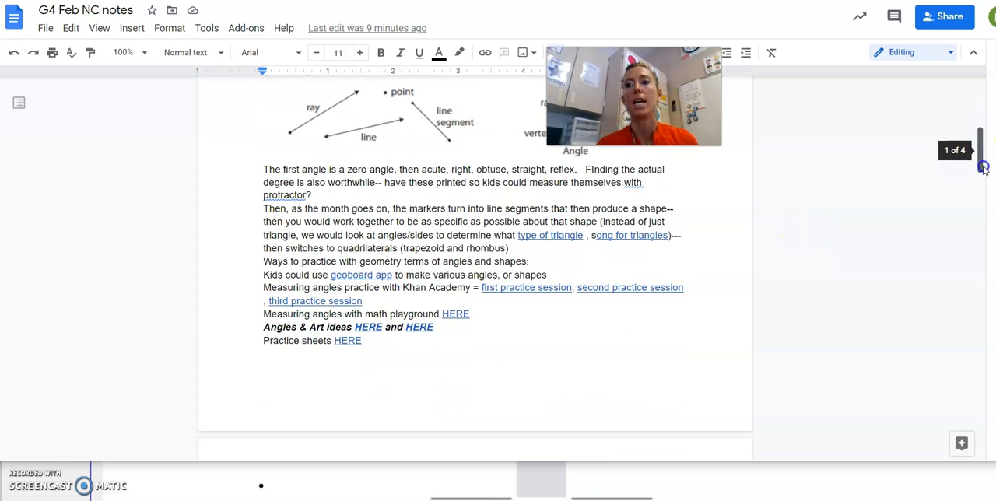
pyautogui.scroll(-3)
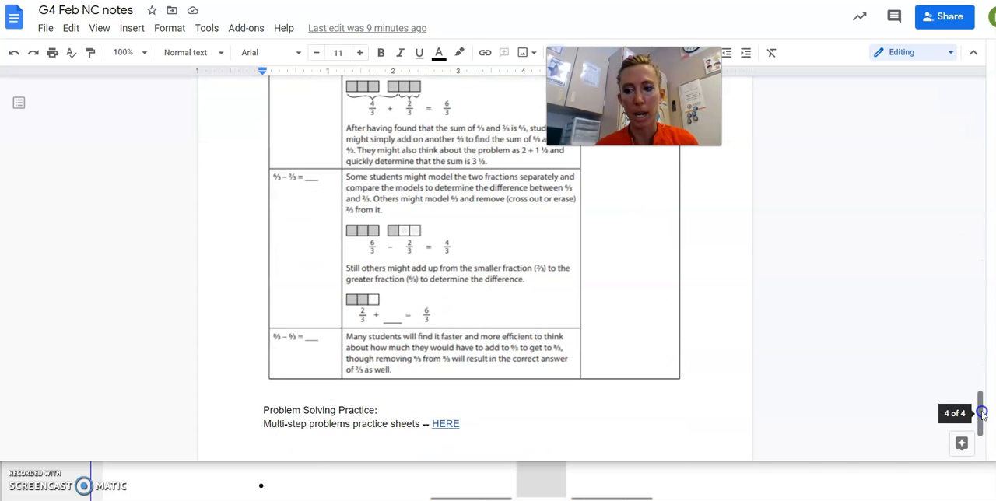
pyautogui.scroll(-3)
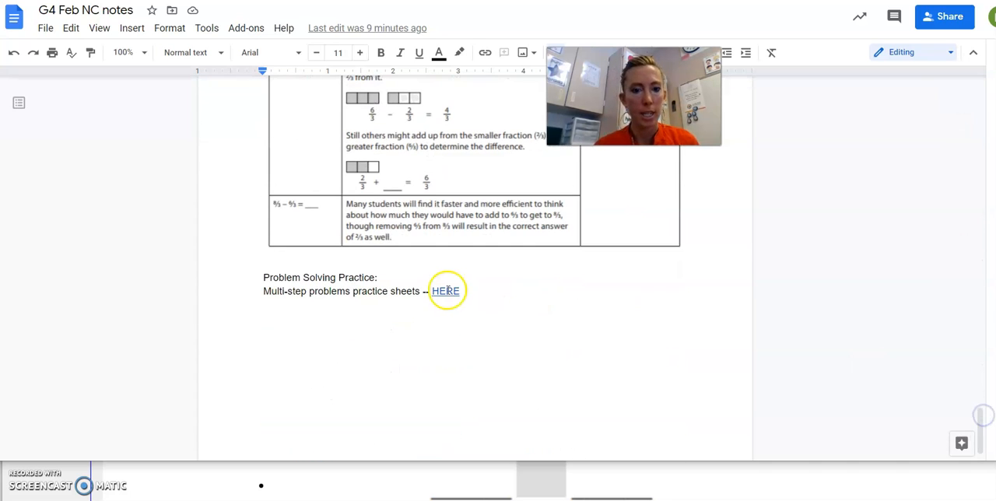
pyautogui.moveTo(445, 291)
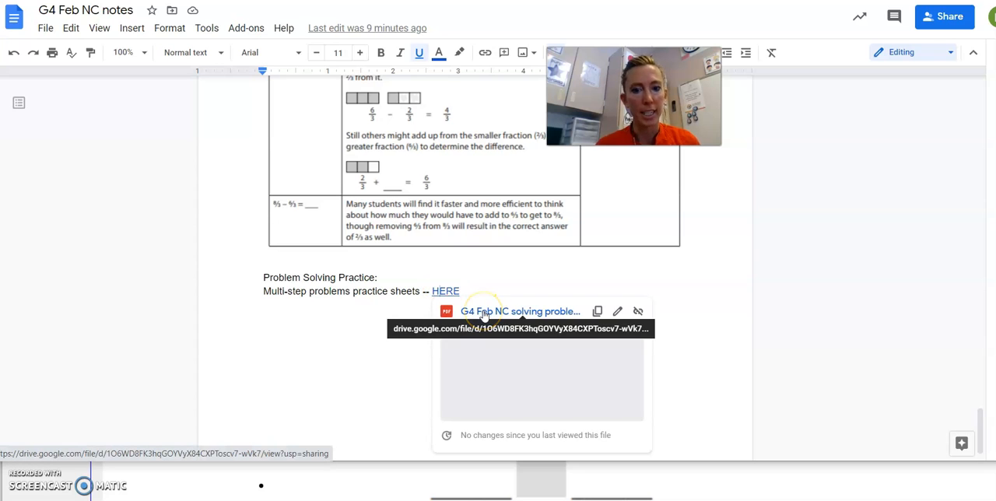